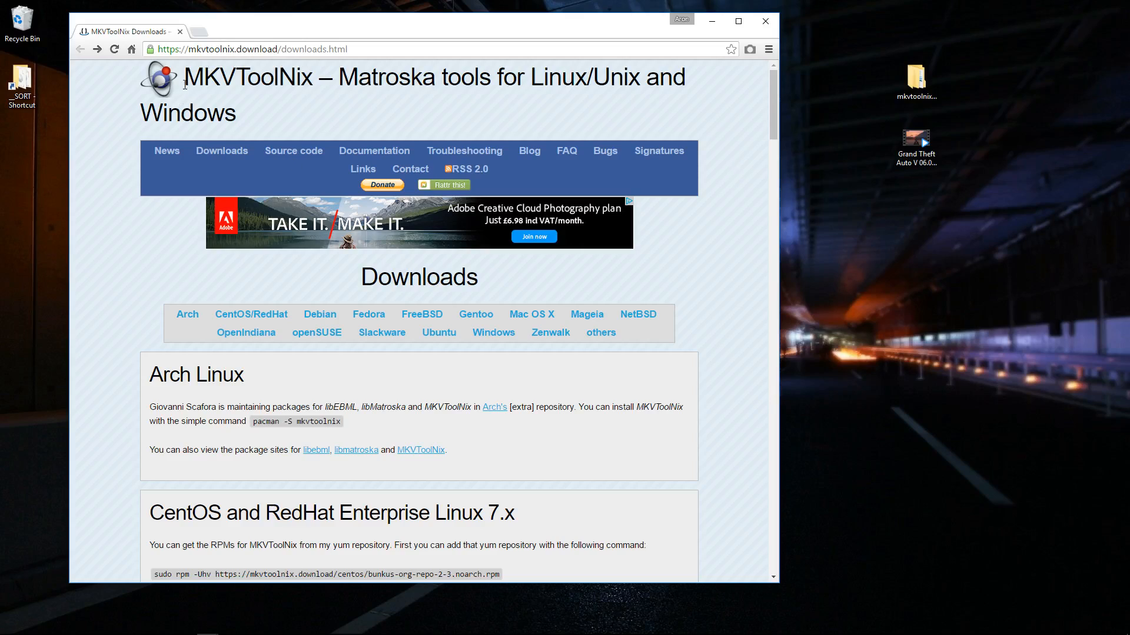
mouse_move(356, 128)
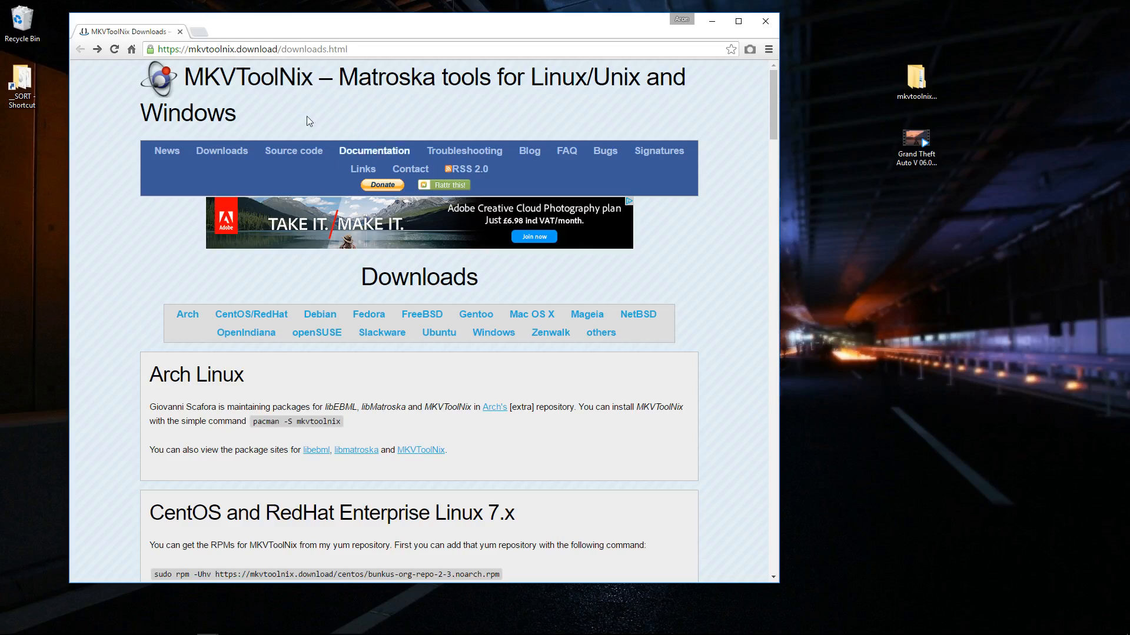
Step: Follow the Windows 'download from fosshub.com' link on the MKVToolNix page
click(247, 49)
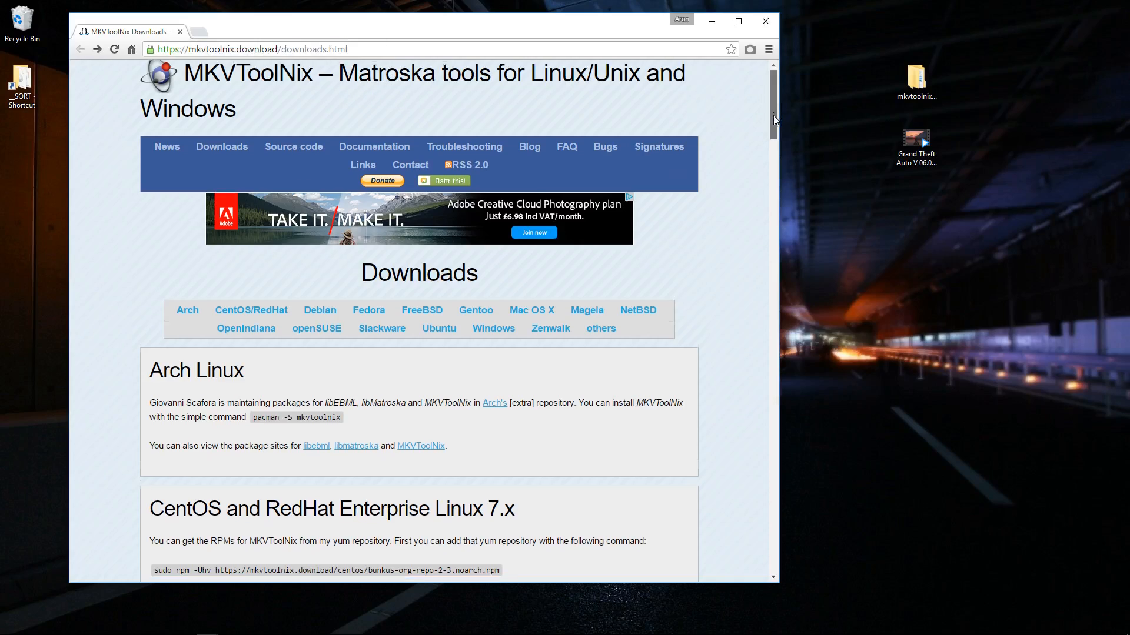
scroll(down, 3)
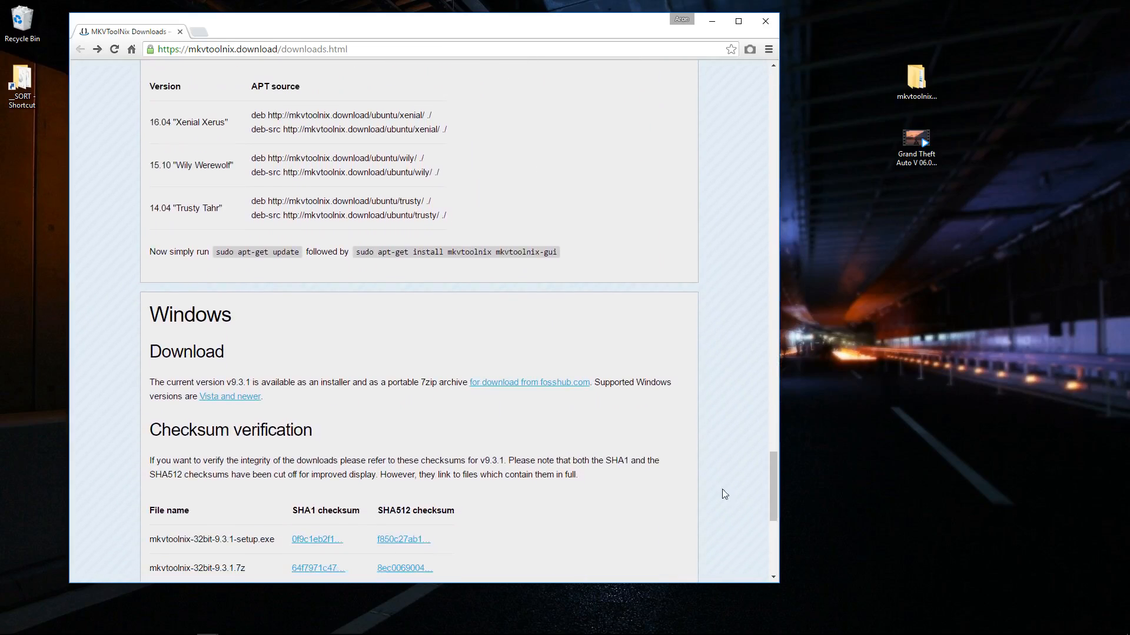
mouse_move(555, 386)
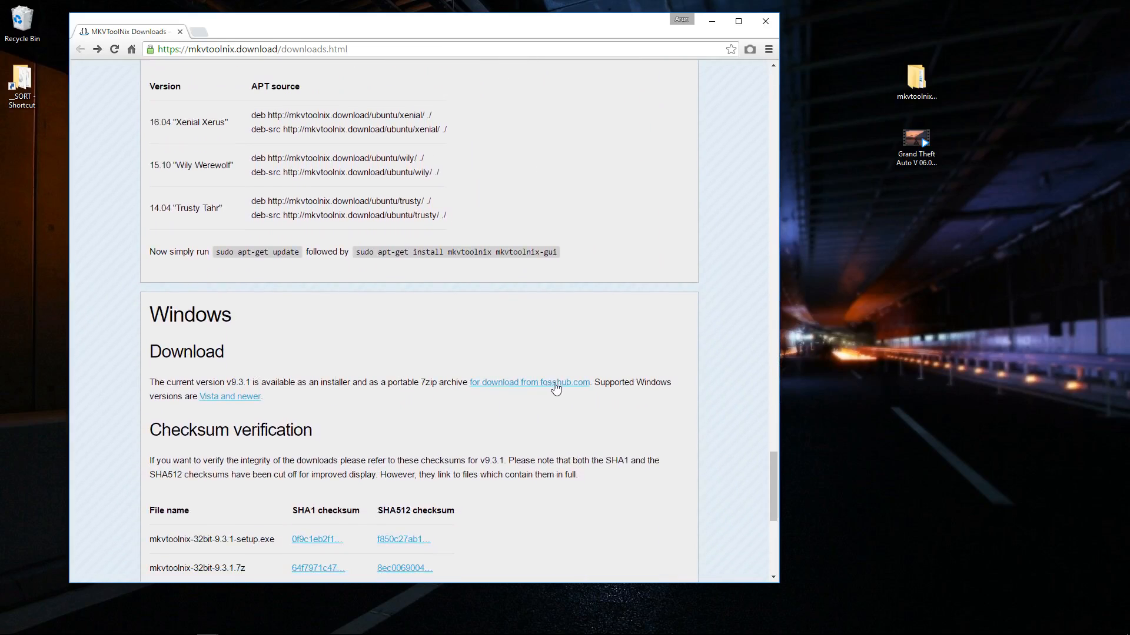
click(551, 382)
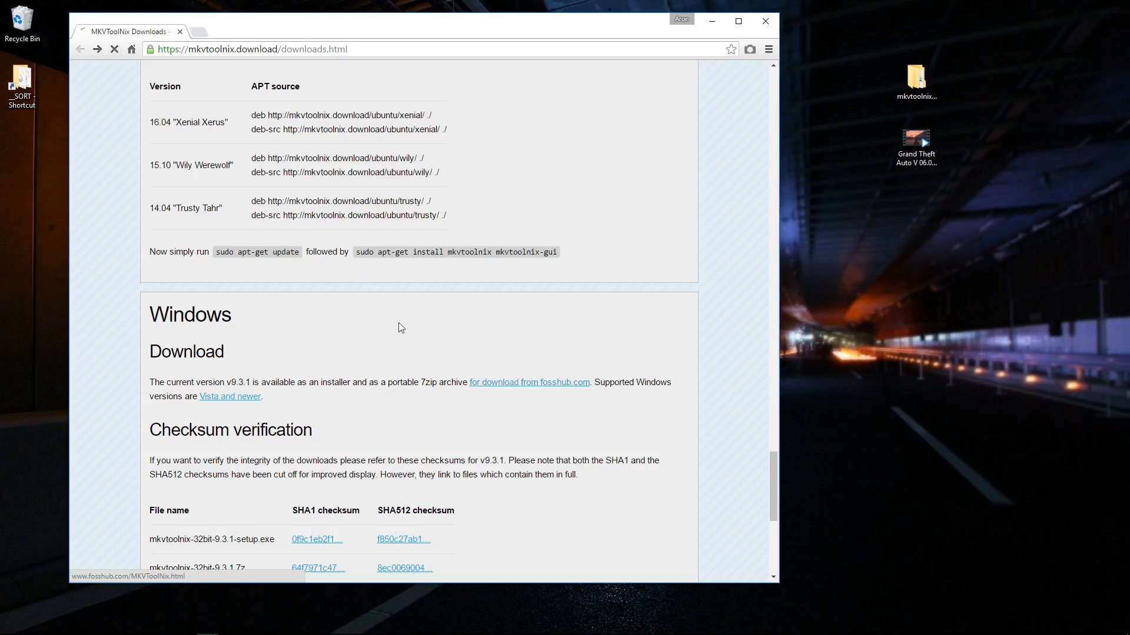
click(529, 381)
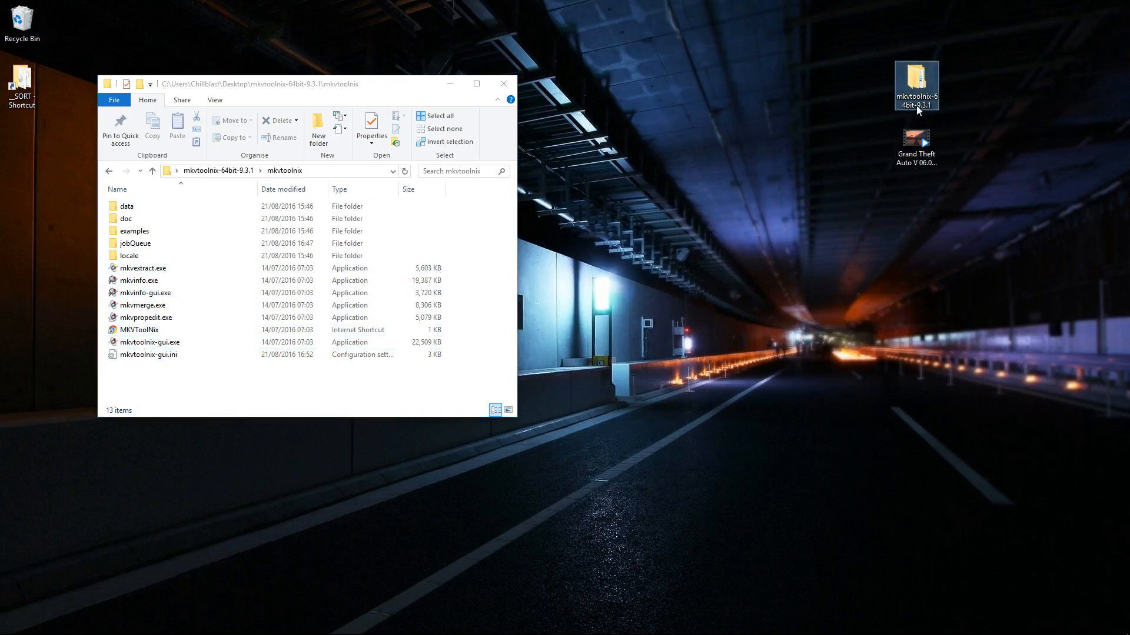
Step: Launch mkvtoolnix-gui.exe from the extracted 64-bit mkvtoolnix folder
click(151, 342)
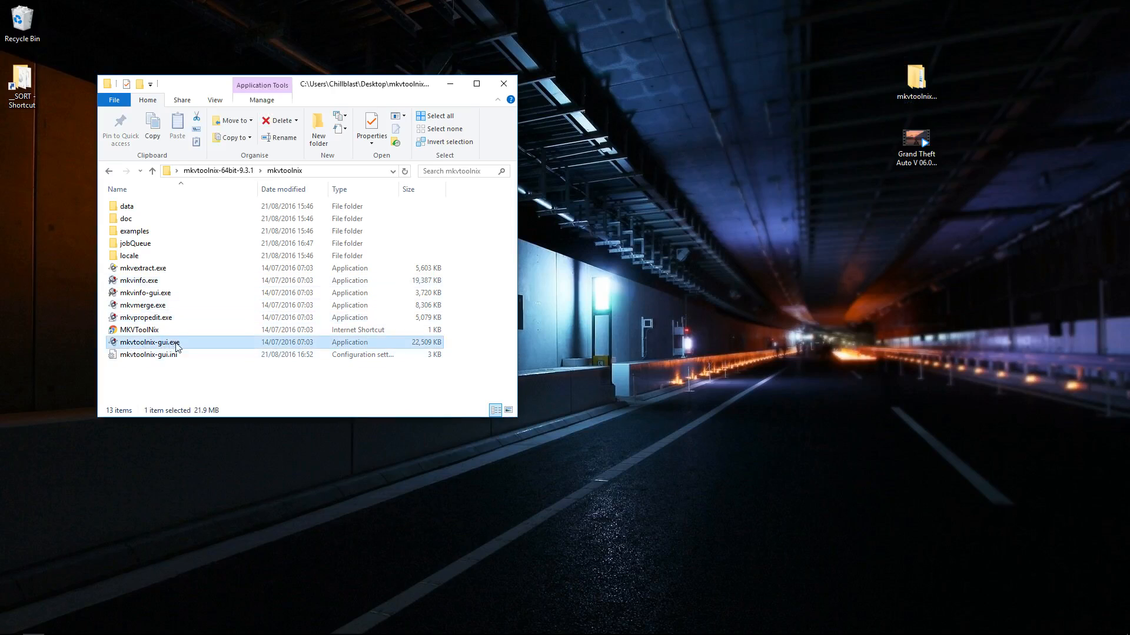
double_click(150, 341)
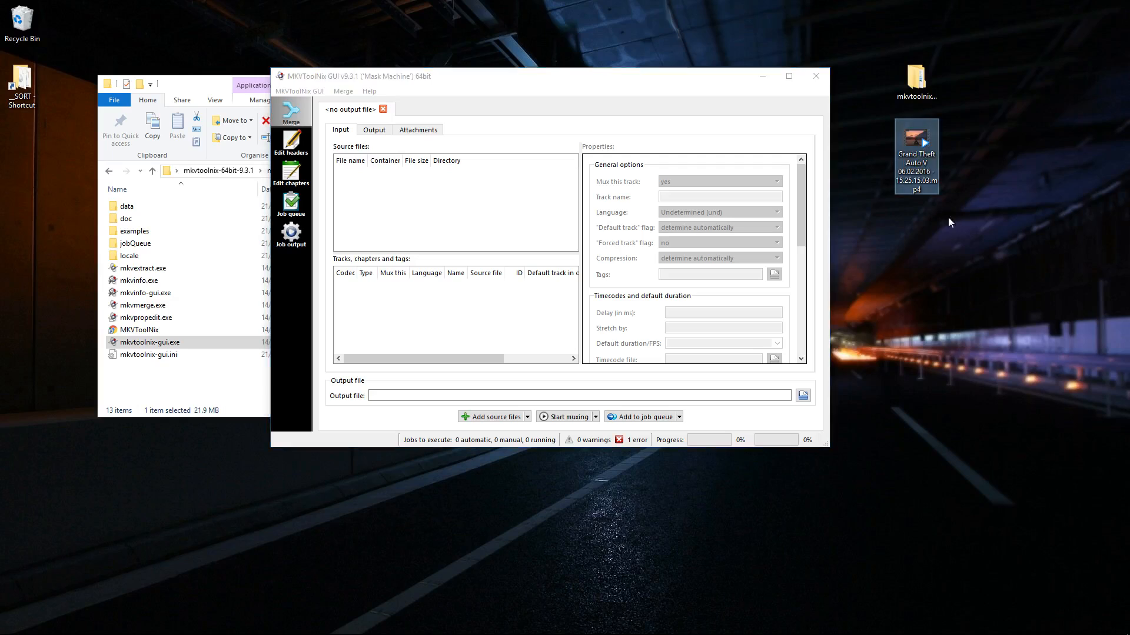
mouse_move(898, 148)
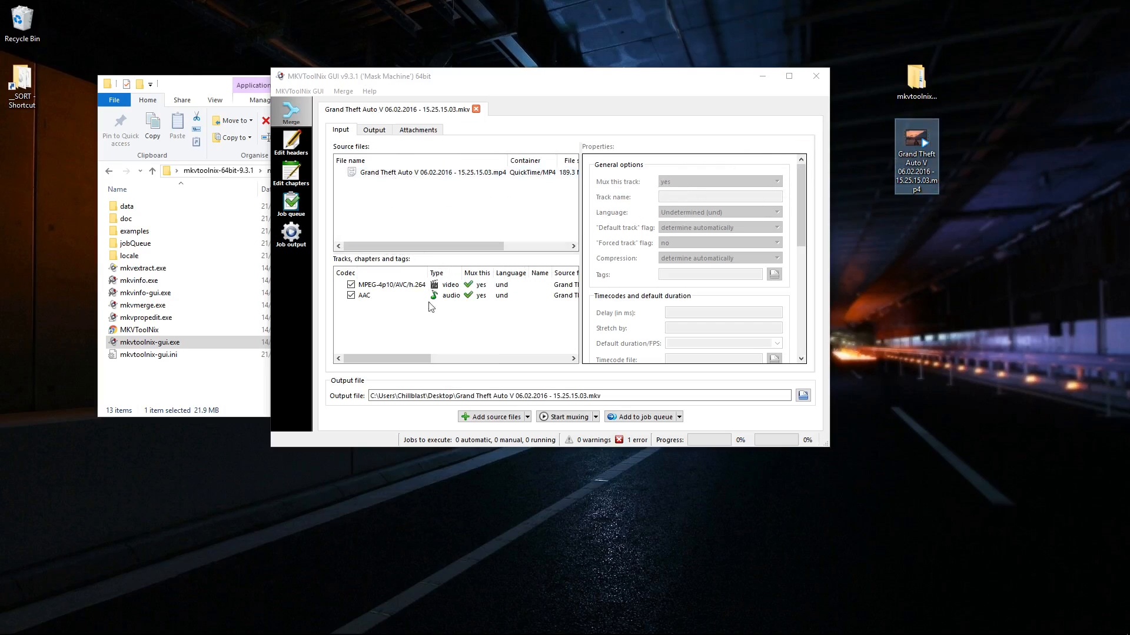
Step: Load the GTA V mp4 clip as source and inspect its AAC audio track
click(389, 285)
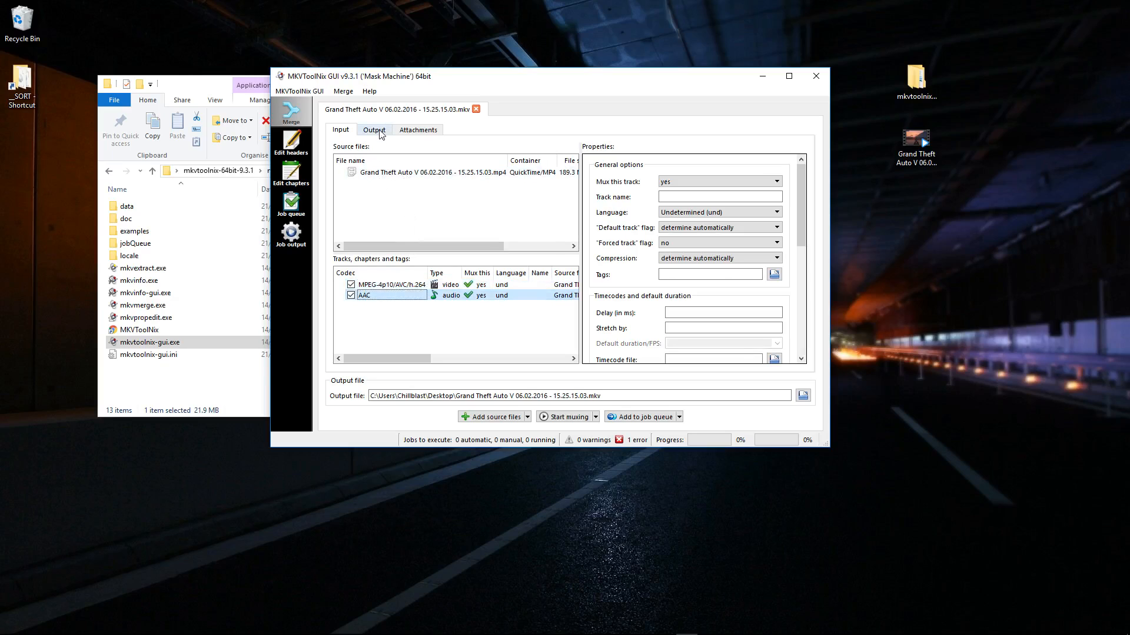
Step: Set the output split mode to 'after specific timecodes'
click(374, 129)
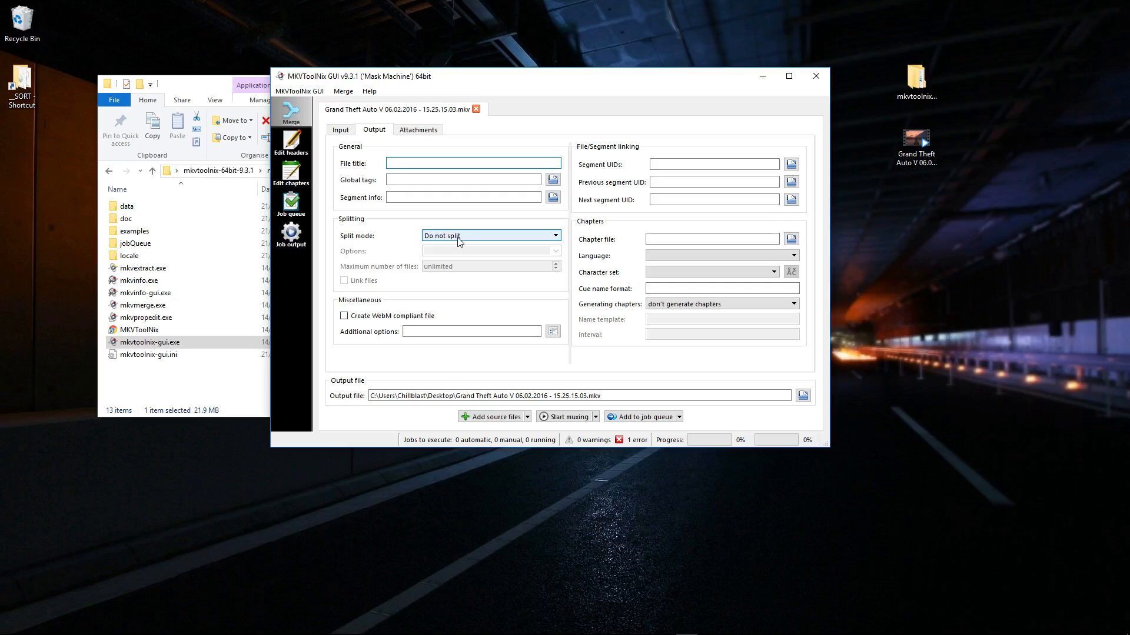
click(490, 235)
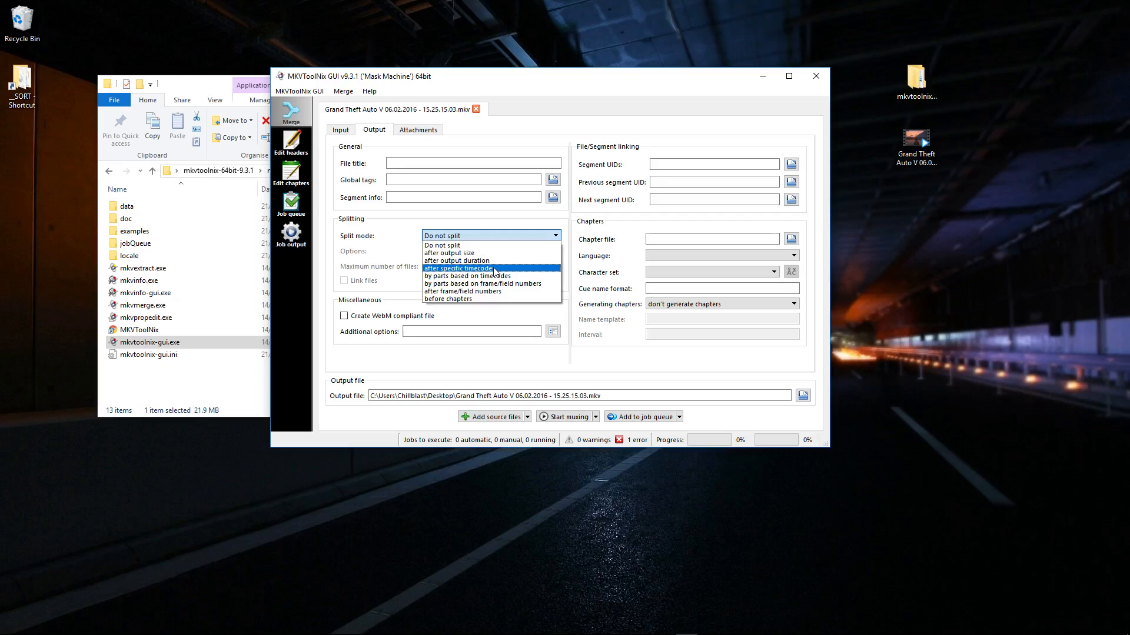
click(458, 268)
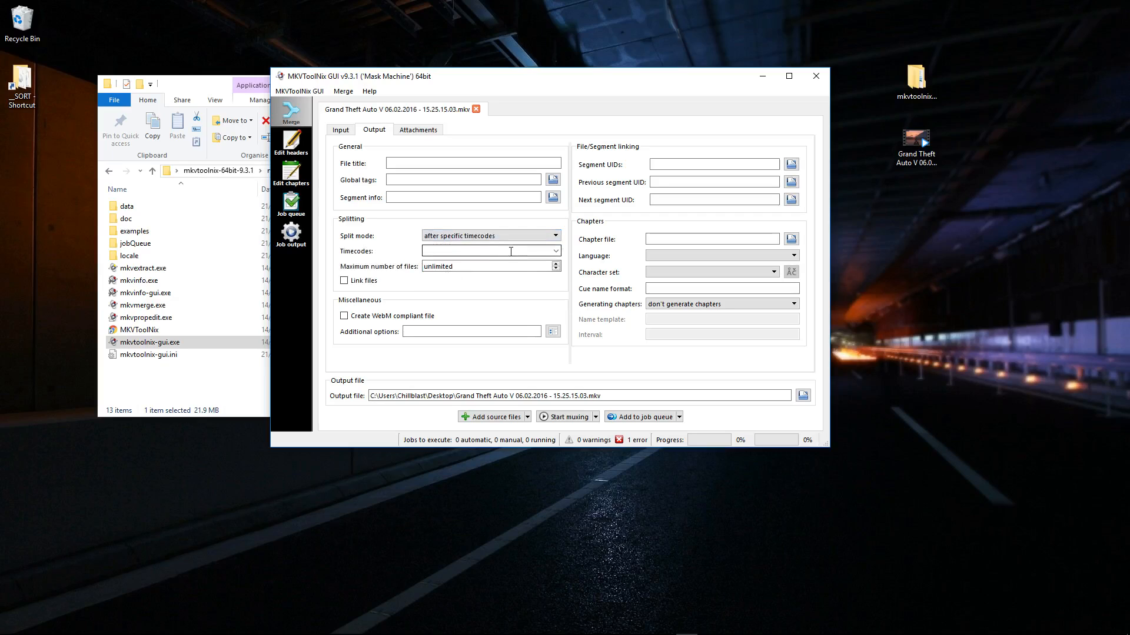
mouse_move(489, 251)
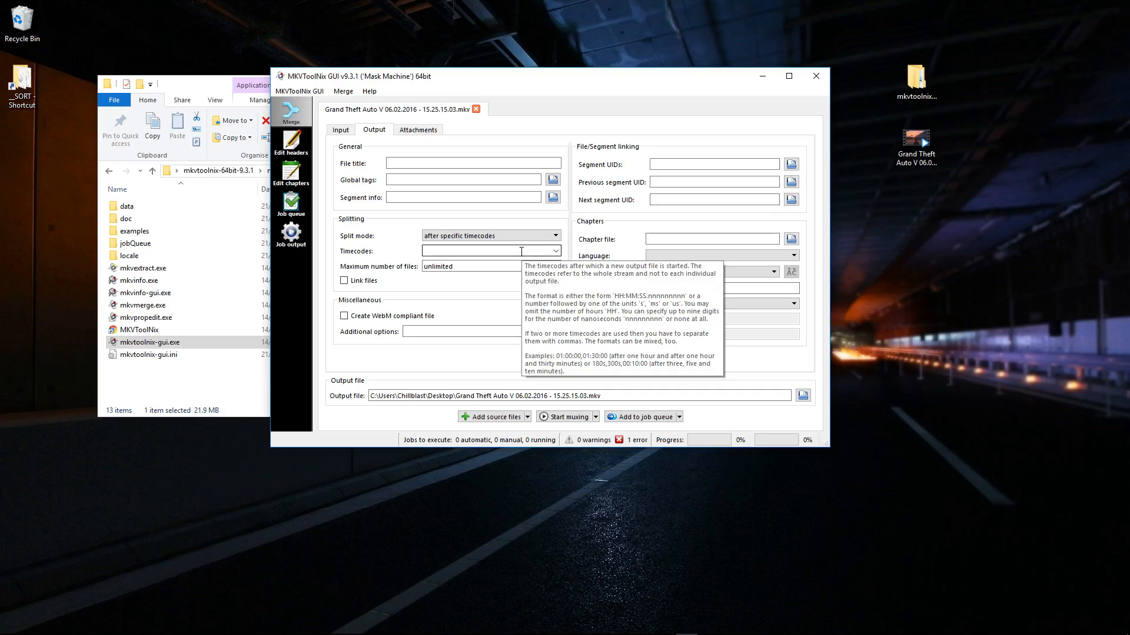
Step: Enter split timecodes 00:01:10 and 00:02 in the Timecodes field
click(483, 251)
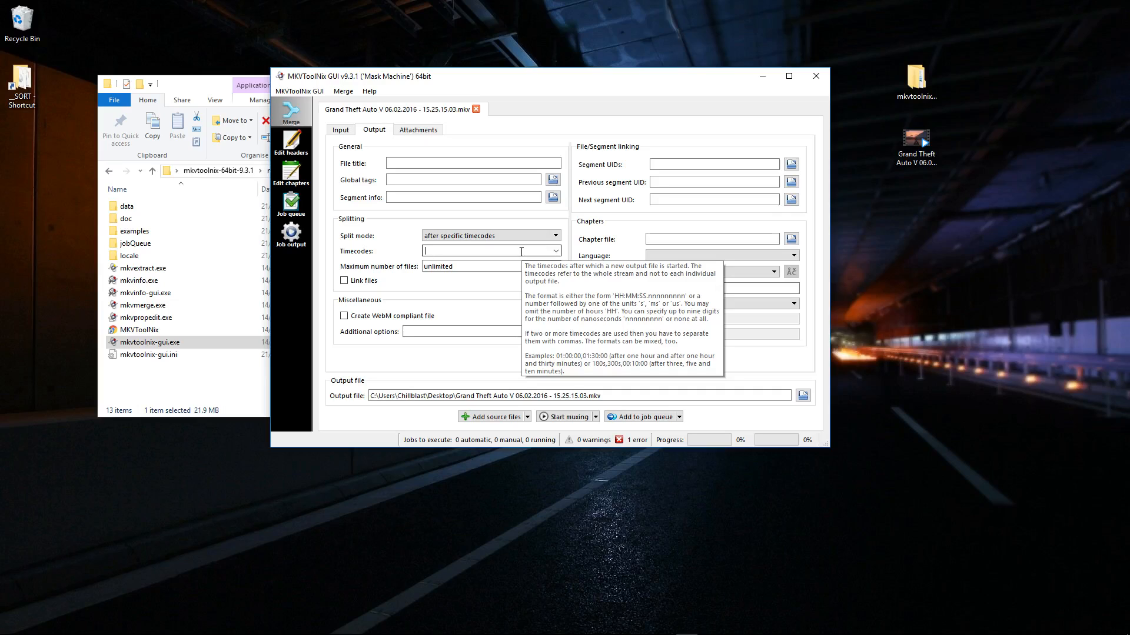
mouse_move(437, 251)
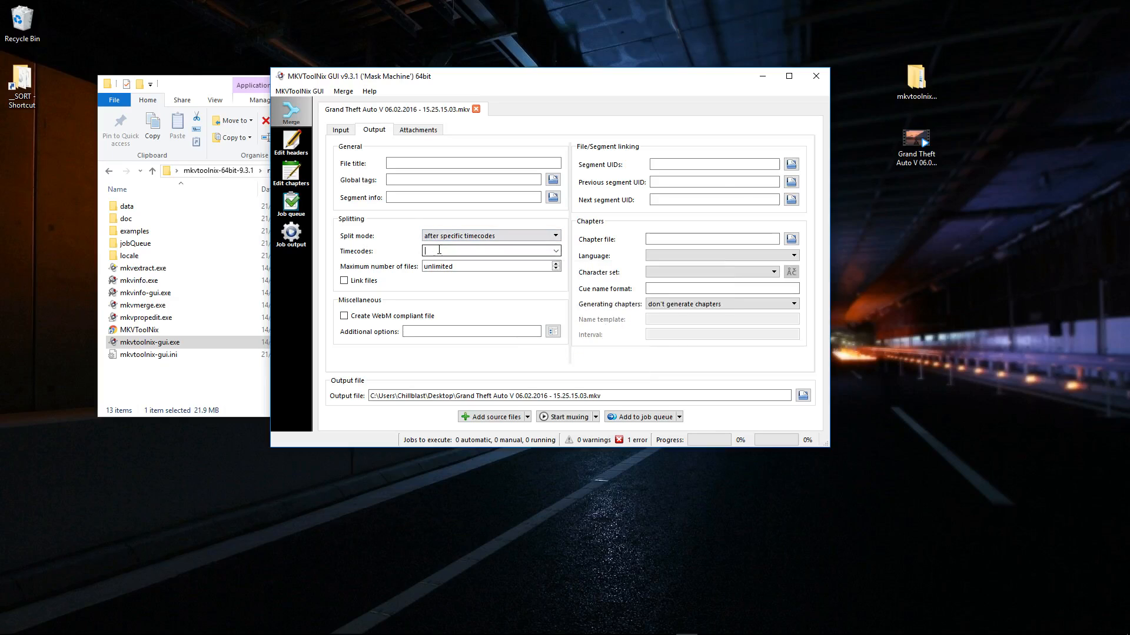
text(00:01:)
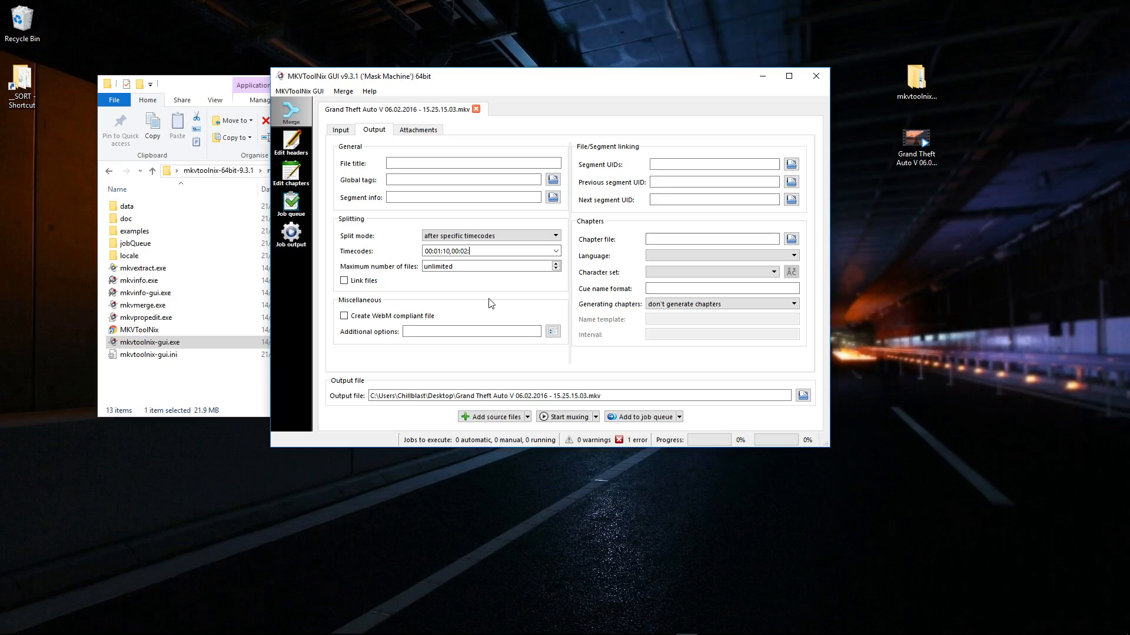
text(10)
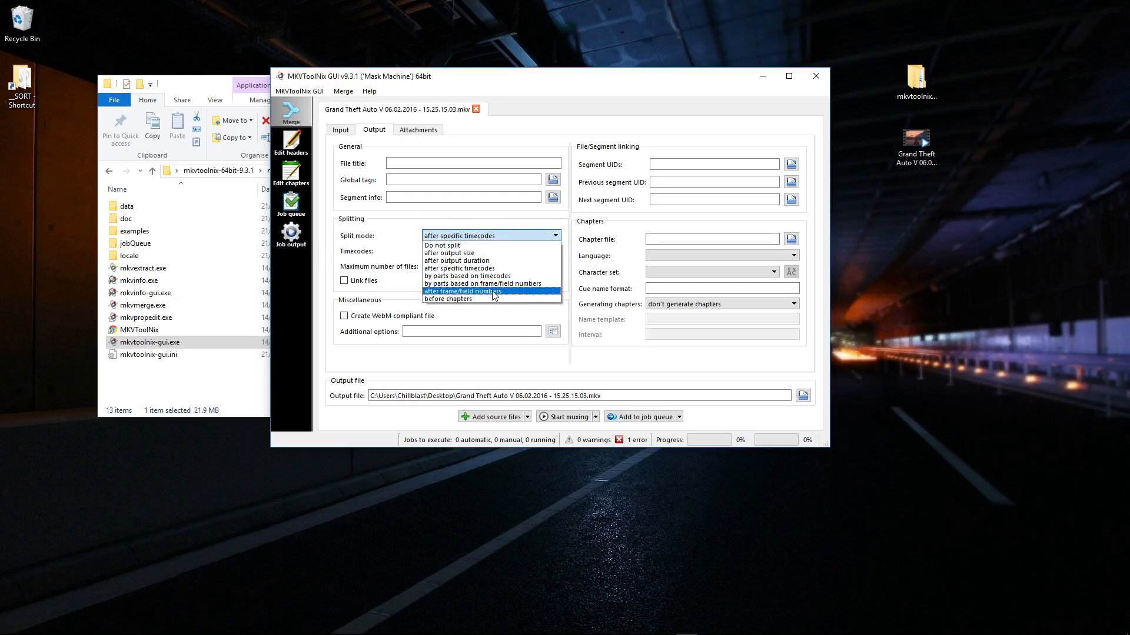
Step: Change the split mode to 'after frame/field numbers'
click(462, 291)
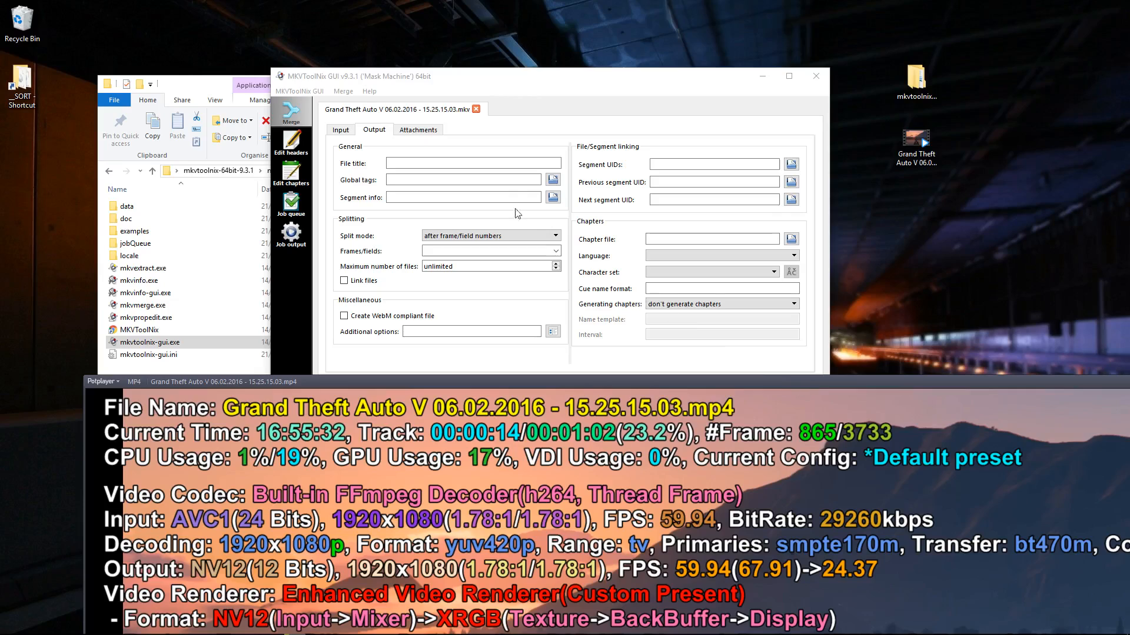
Step: Enter frame 865, read from PotPlayer's counter, as the first split point
text(865)
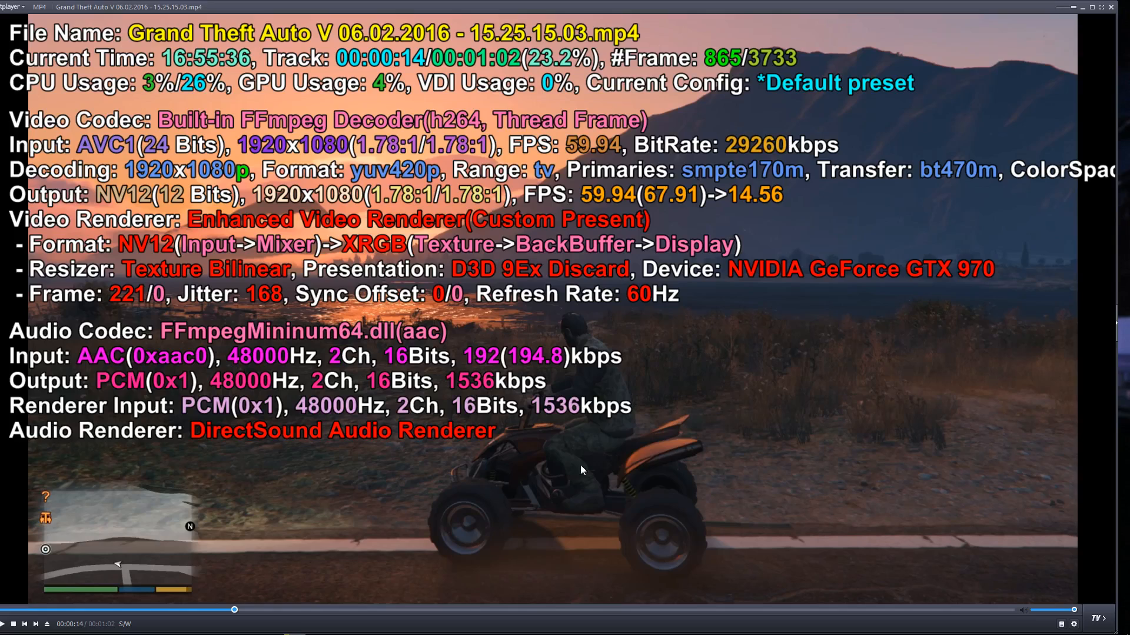
click(702, 626)
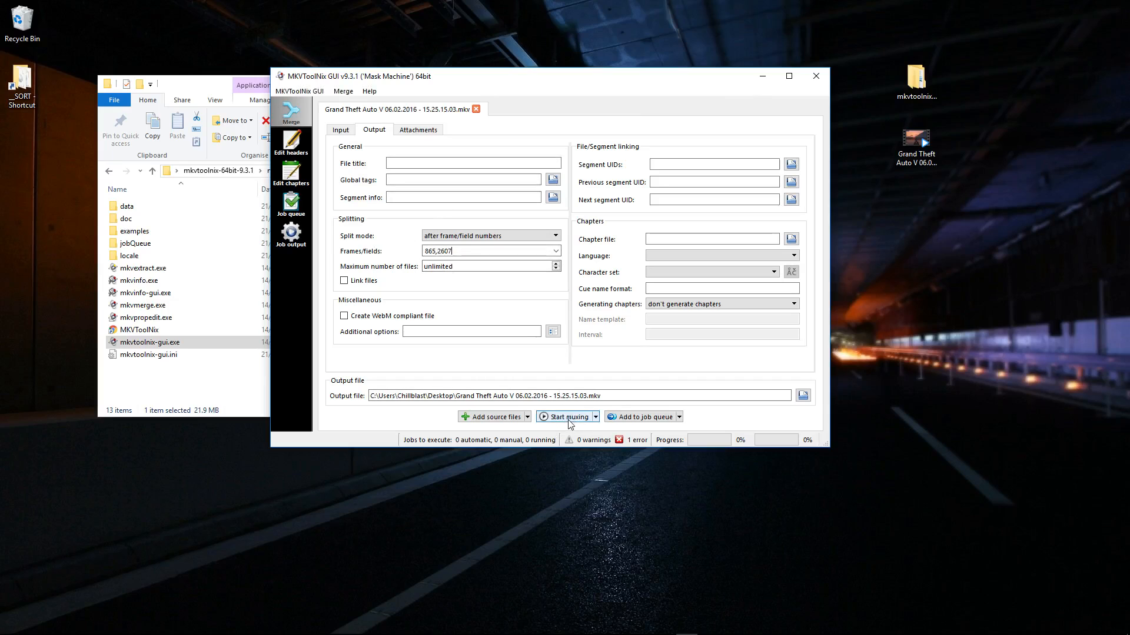
Step: Start muxing to split the clip at frames 865 and 2607 into mkv files on the desktop
click(563, 417)
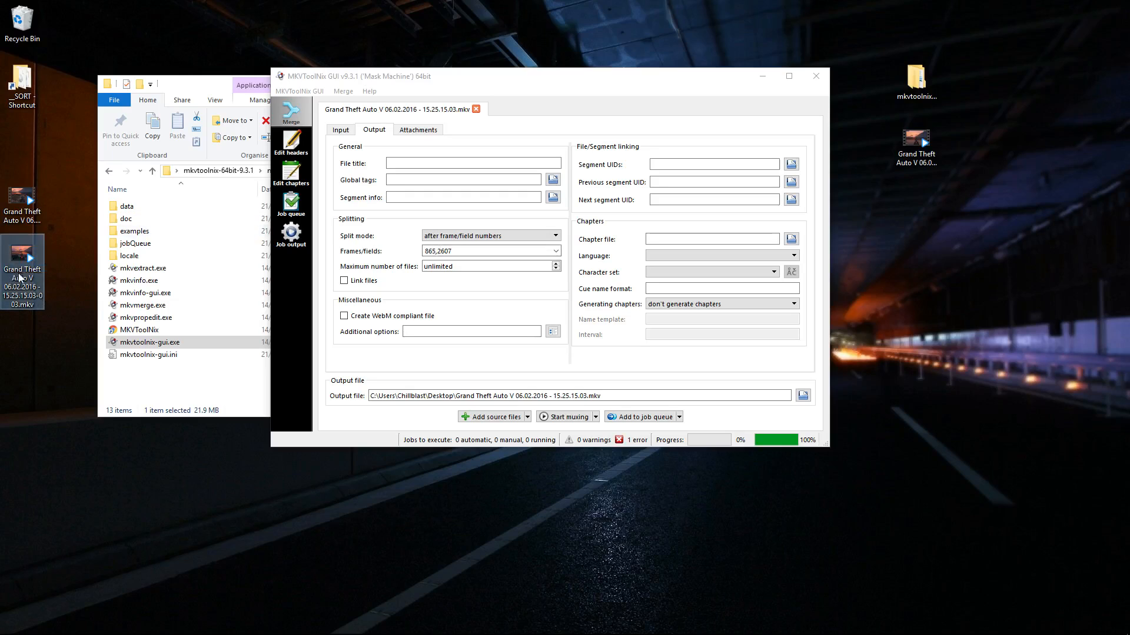
double_click(23, 257)
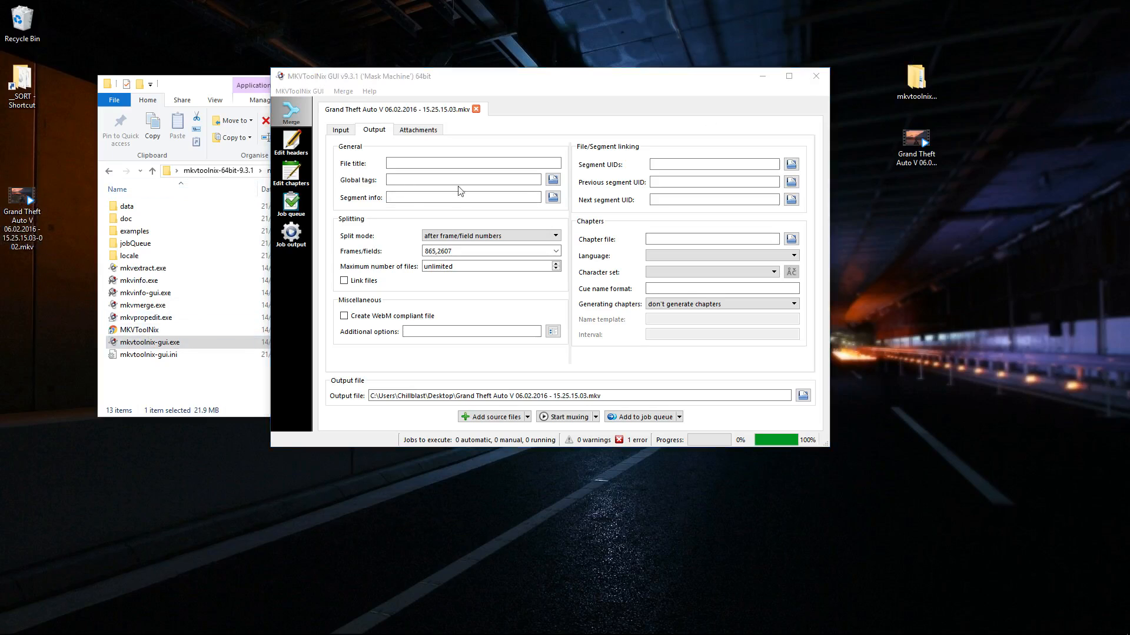
mouse_move(699, 155)
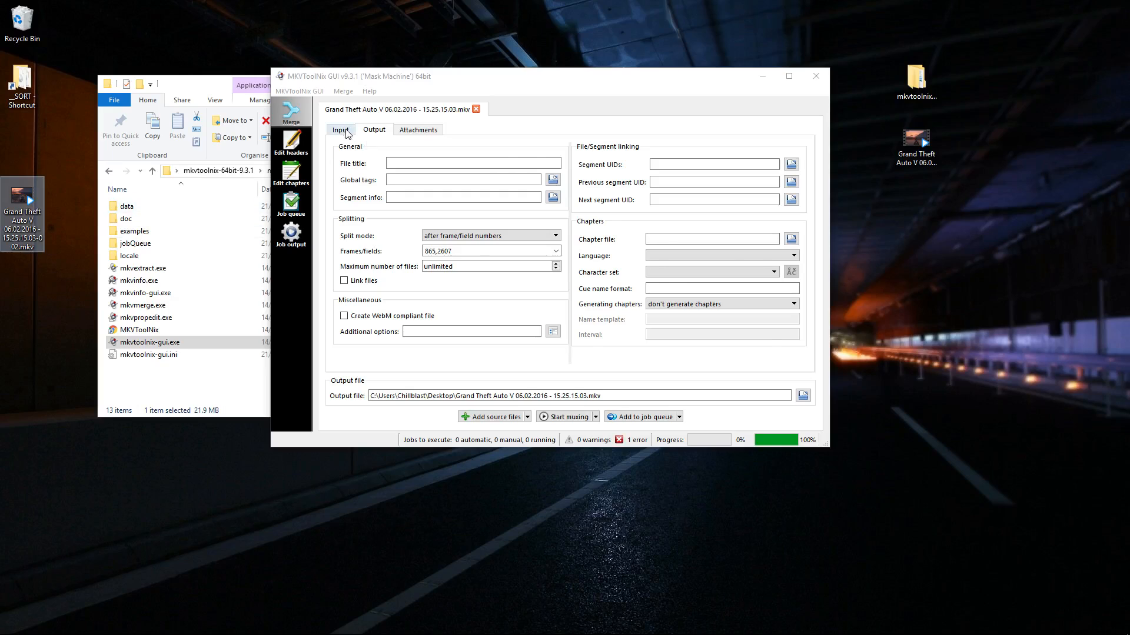
Step: Return to the Input view listing the mp4 source and its tracks
click(340, 129)
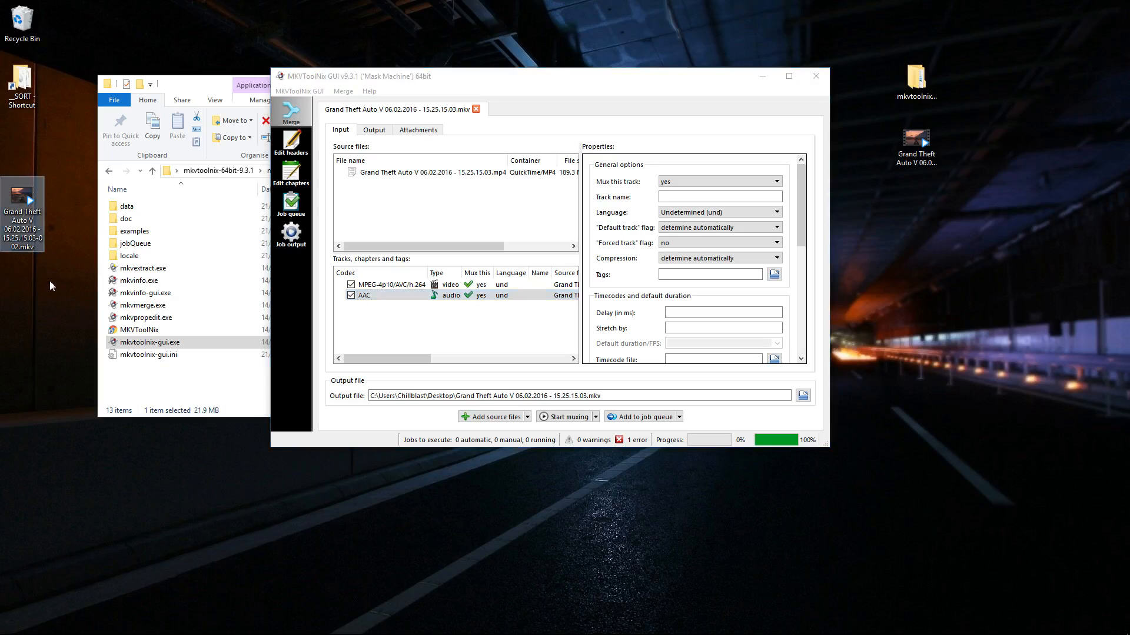
mouse_move(516, 220)
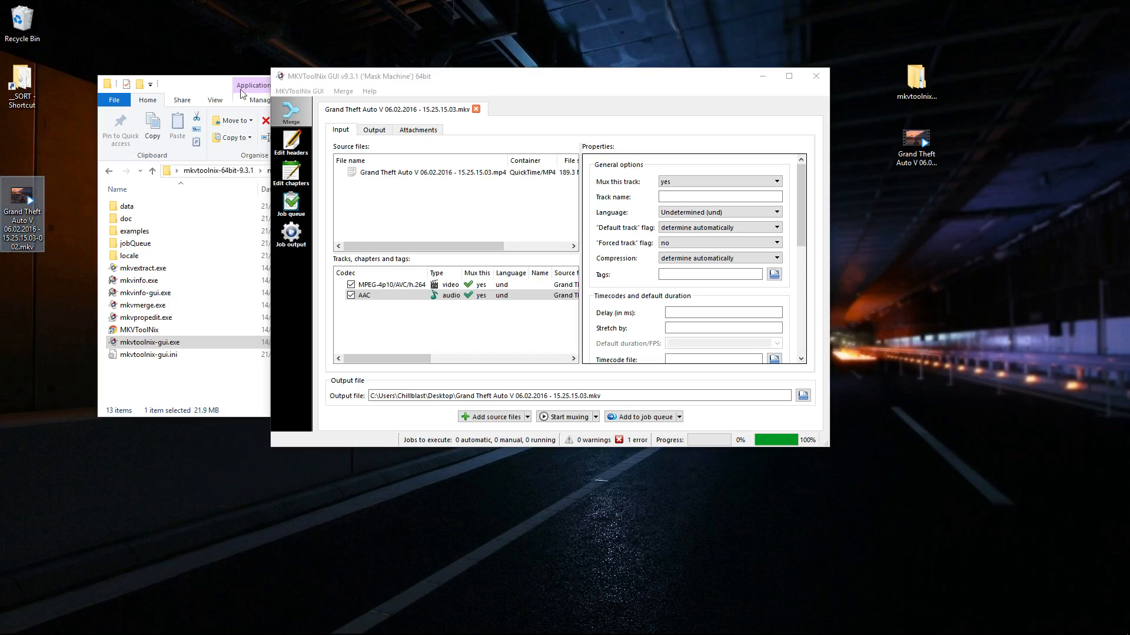
mouse_move(398, 371)
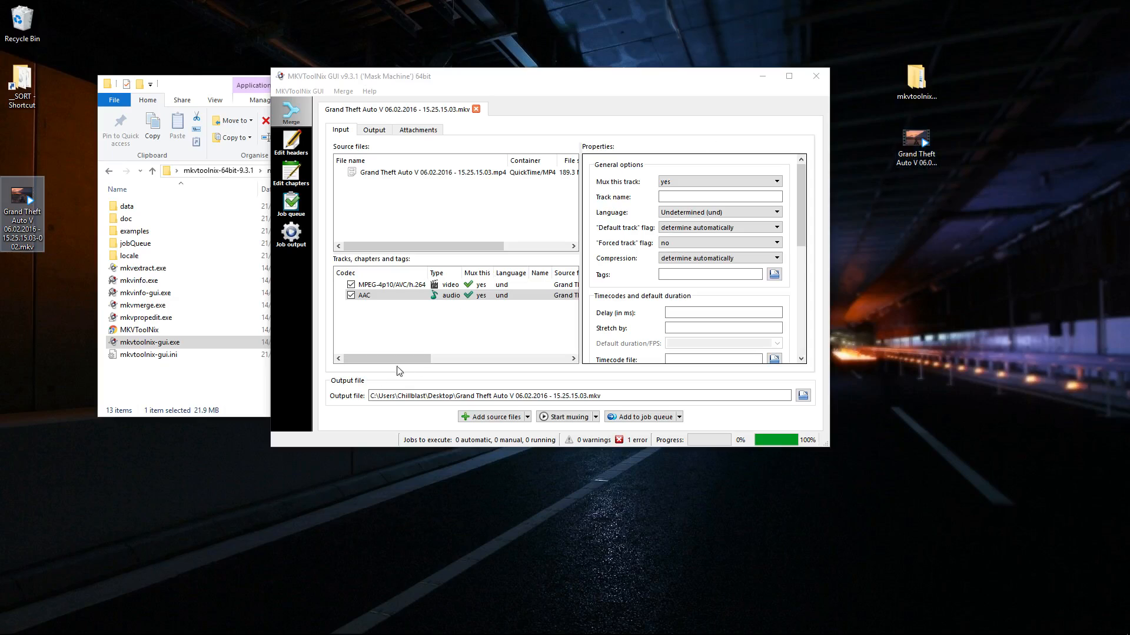
mouse_move(461, 333)
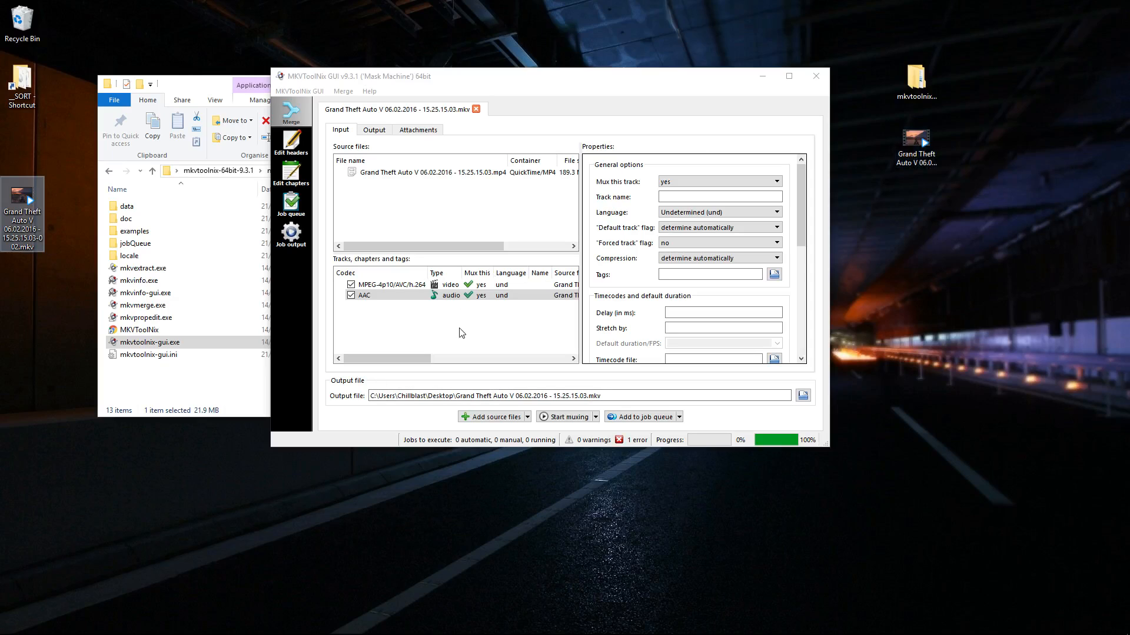